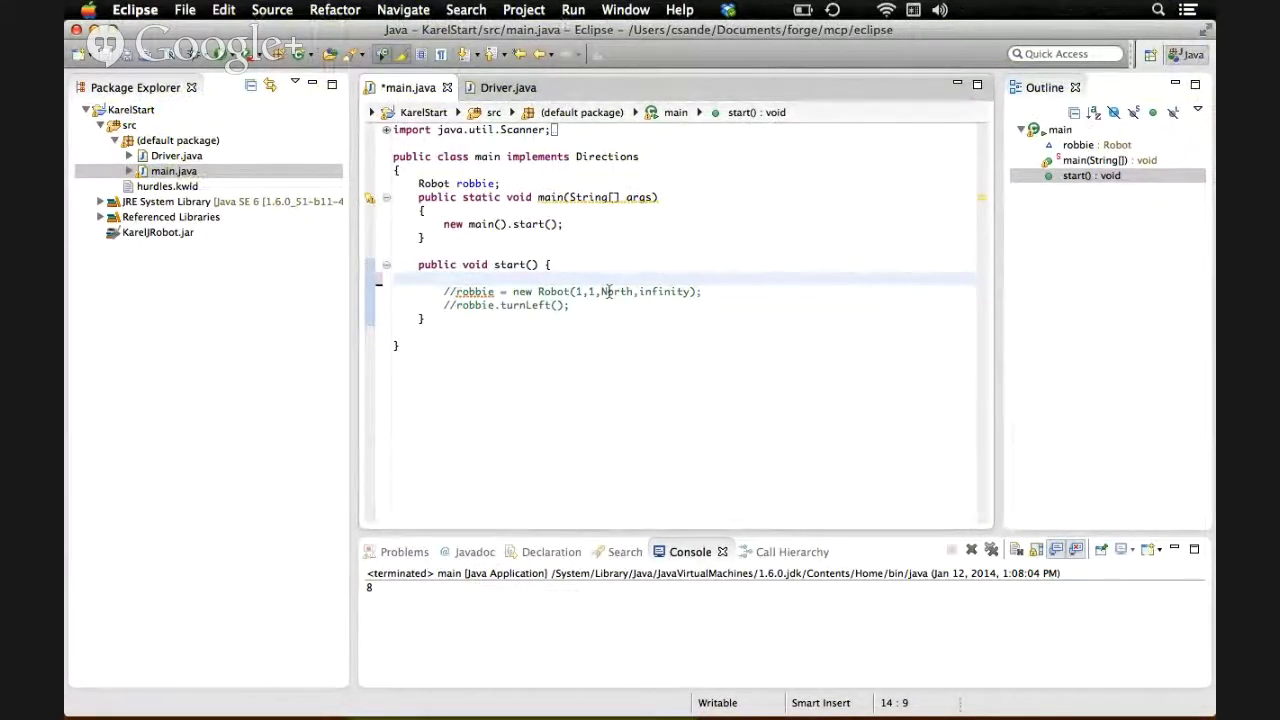
Discard the partial robbie line and declare int x = 5; at the top of start()
text(robbie.turnLeft()
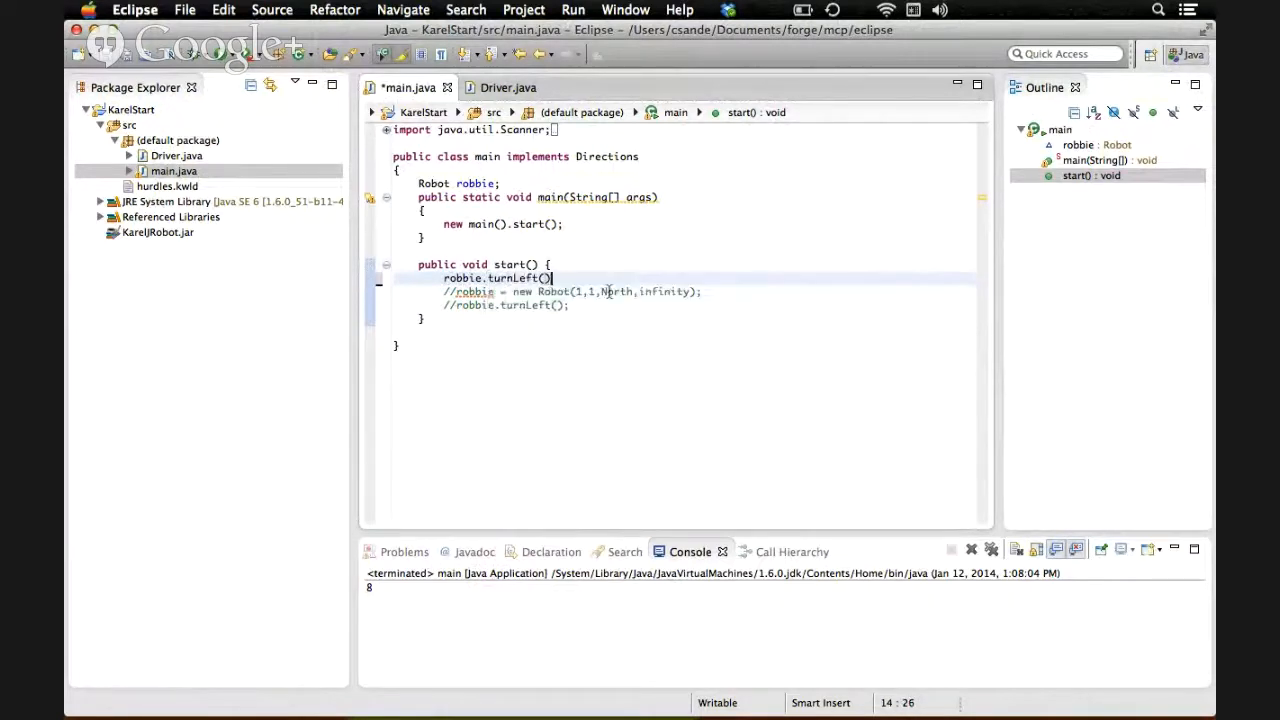
key(BackSpace)
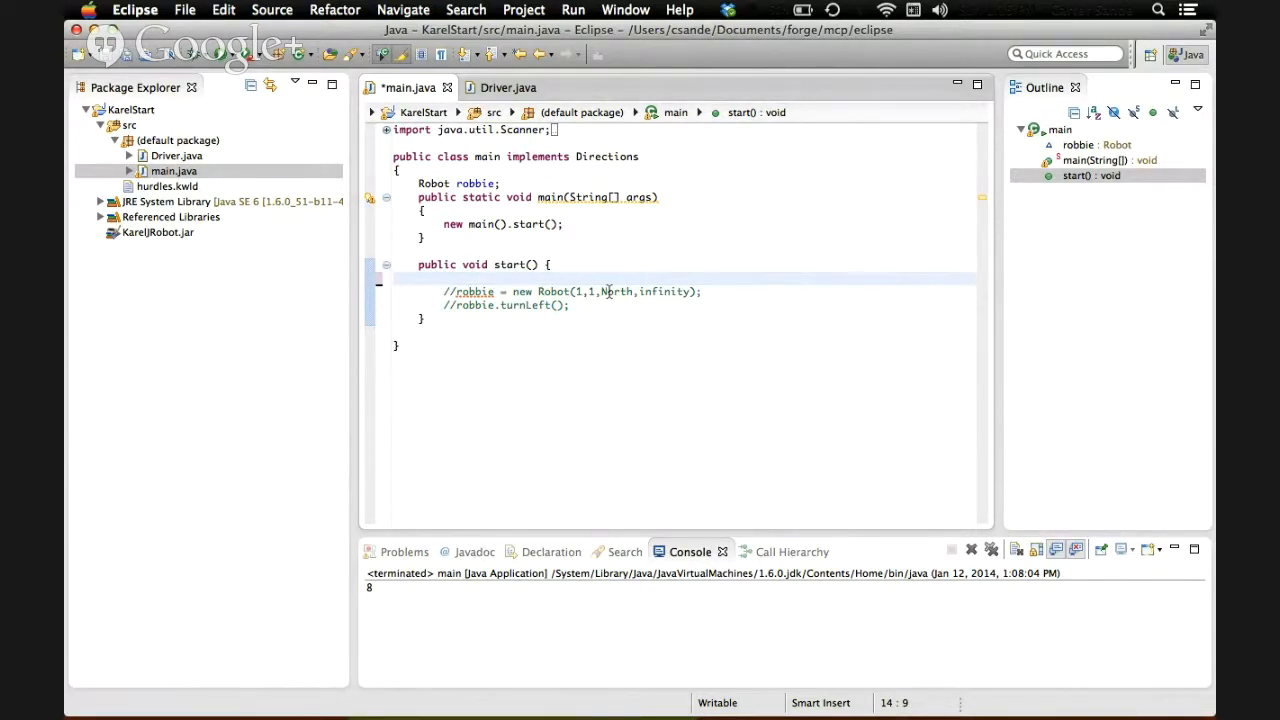
text(int x = 5;)
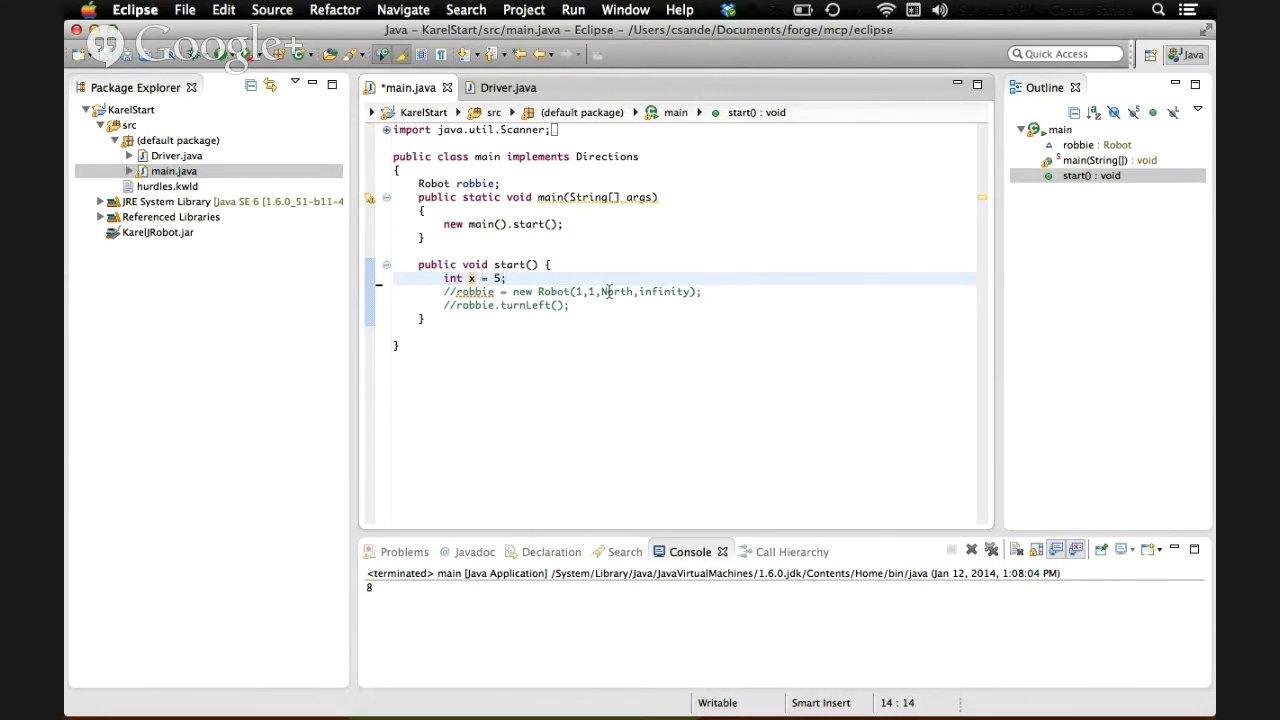
click(508, 278)
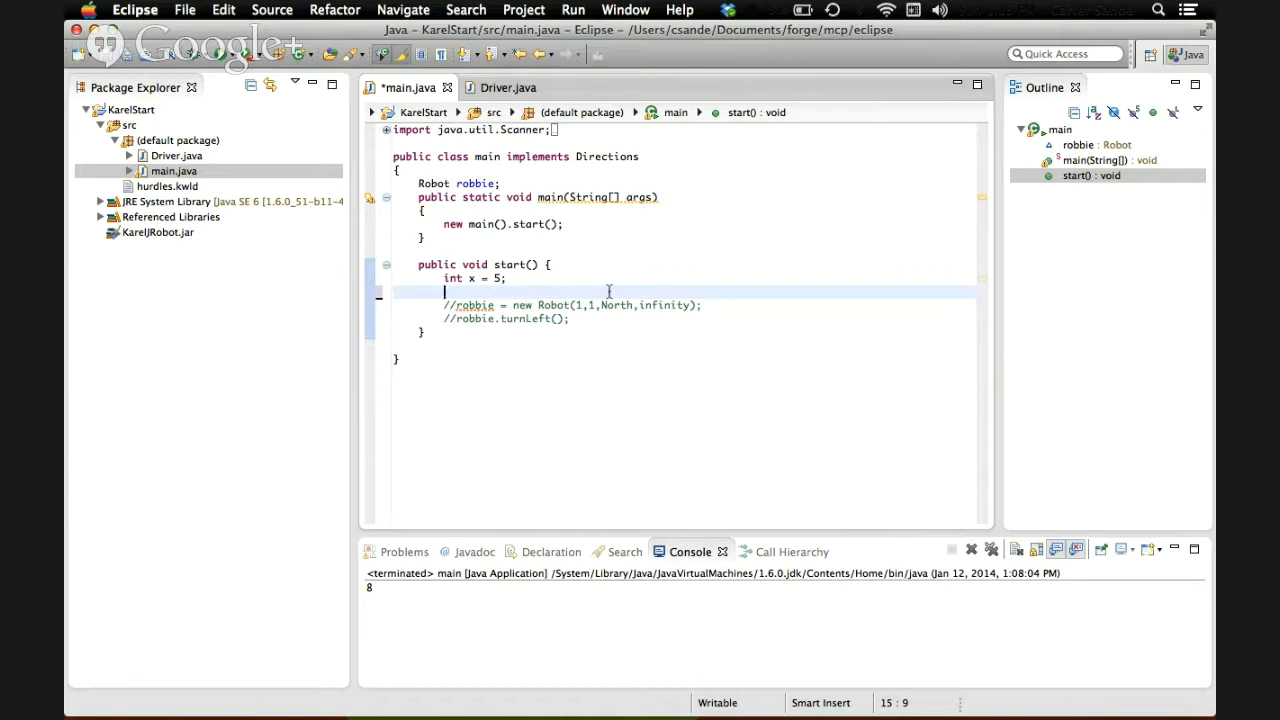
Add System.out.println(x); and save-run so the console prints 5
text(System.out)
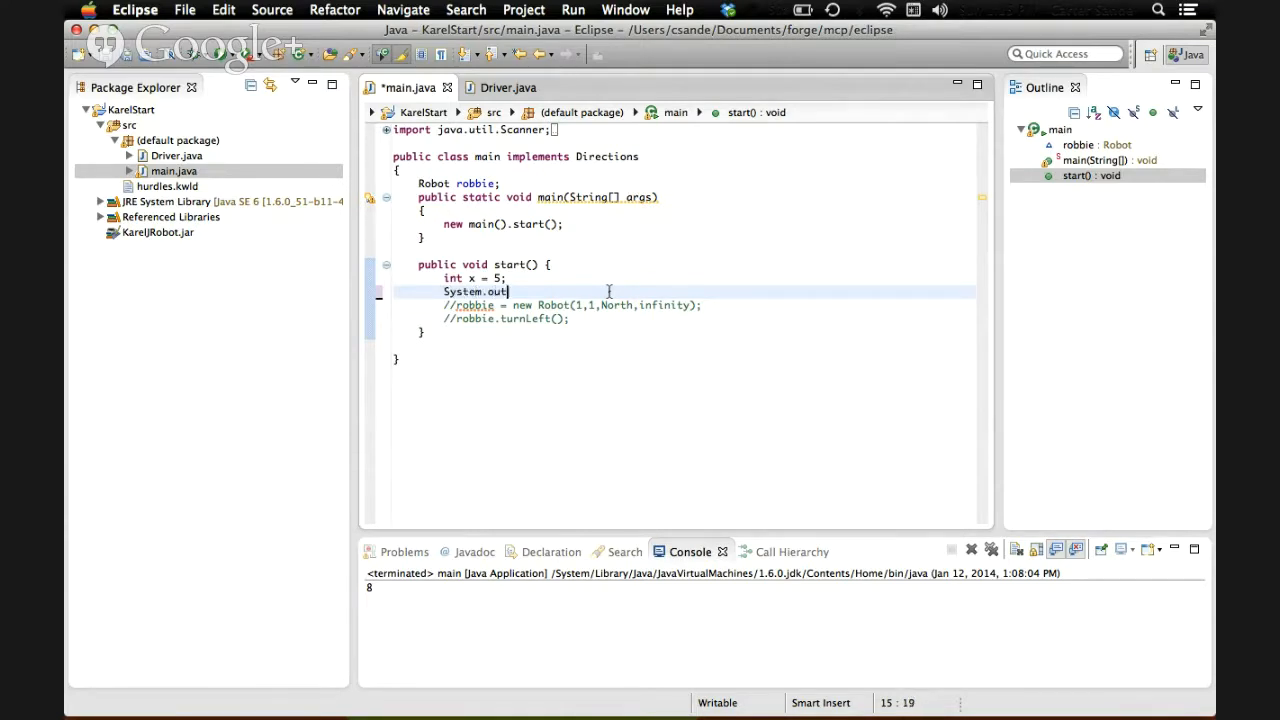
text(println(x);)
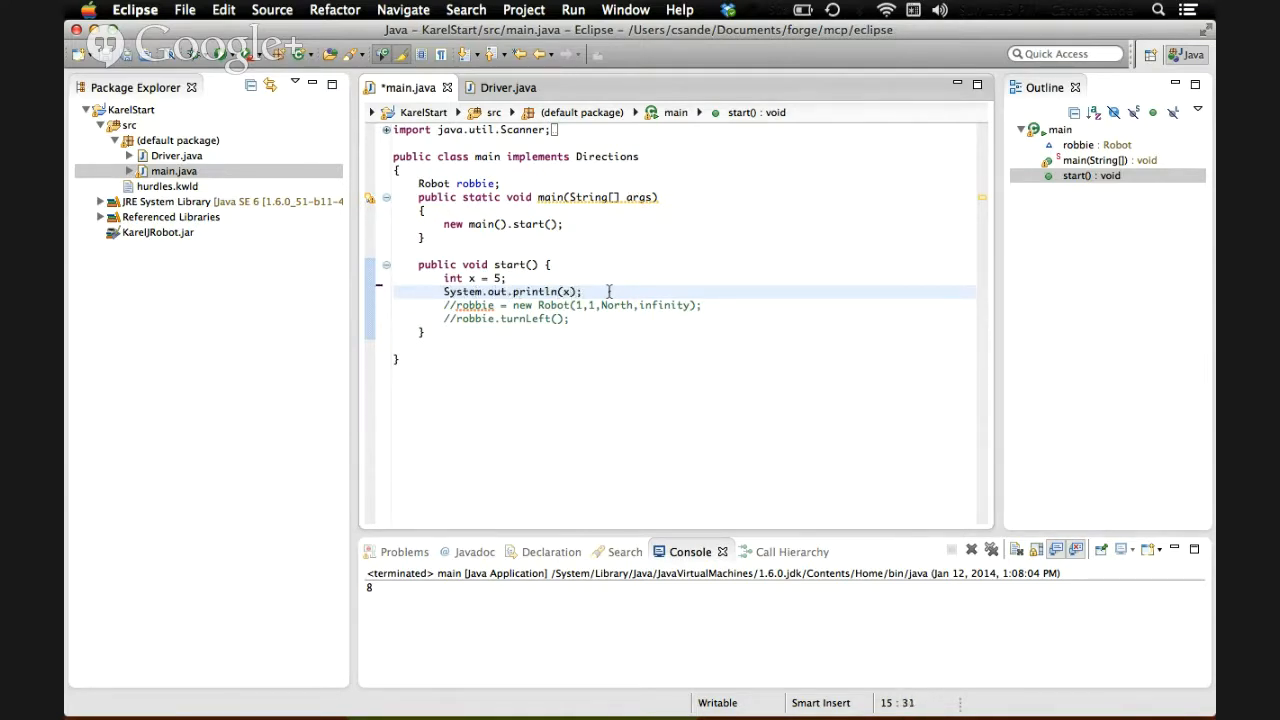
key(cmd+s)
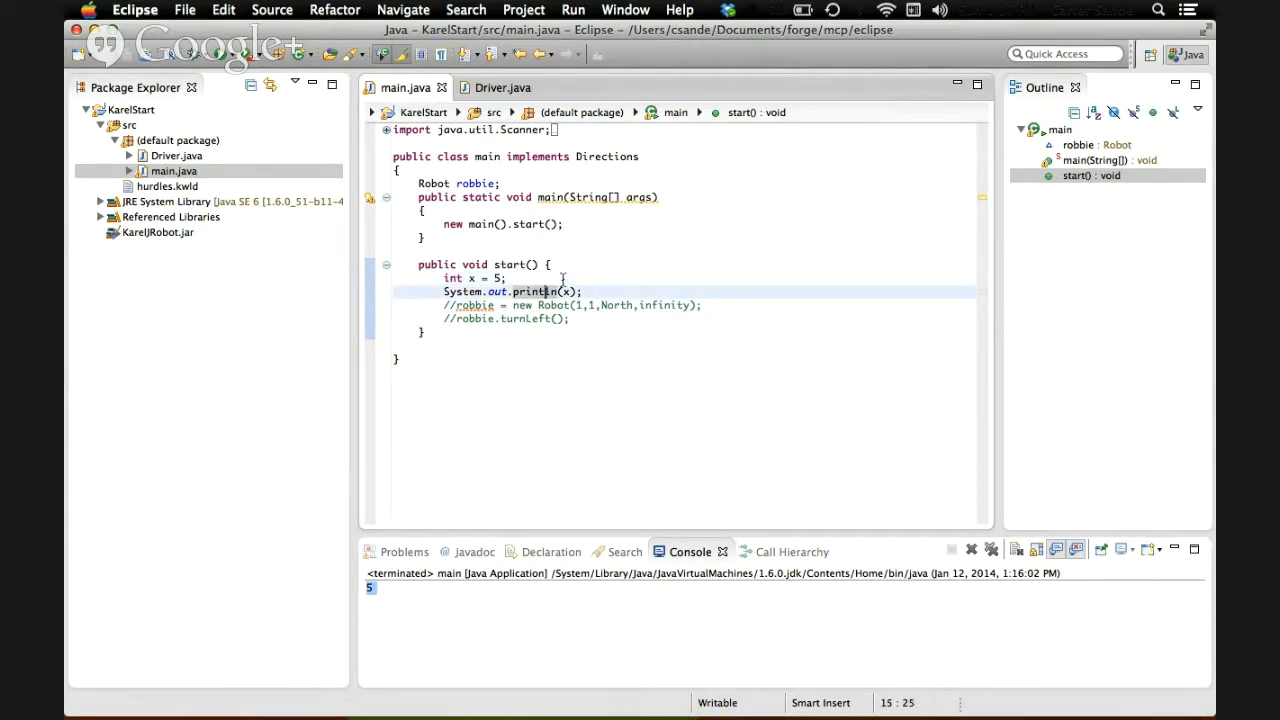
Insert the update statement for x above the print line and rerun
text(+)
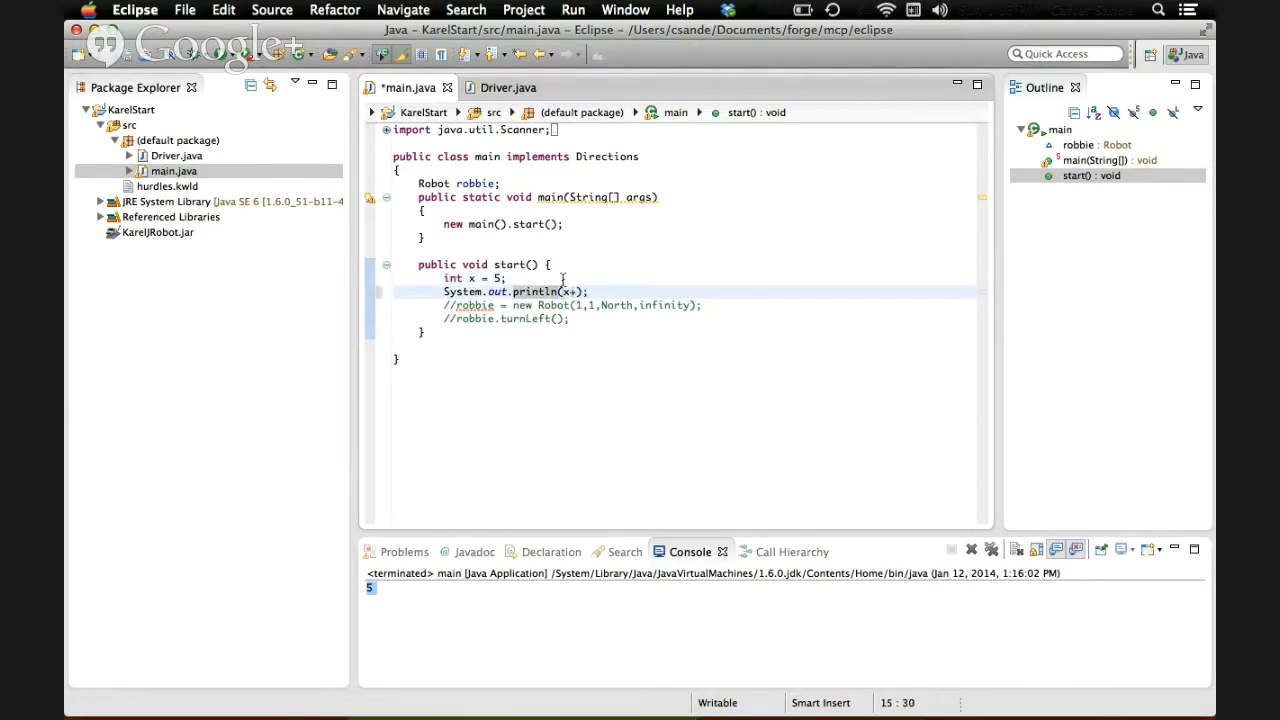
text(2)
text(x = x + 1;)
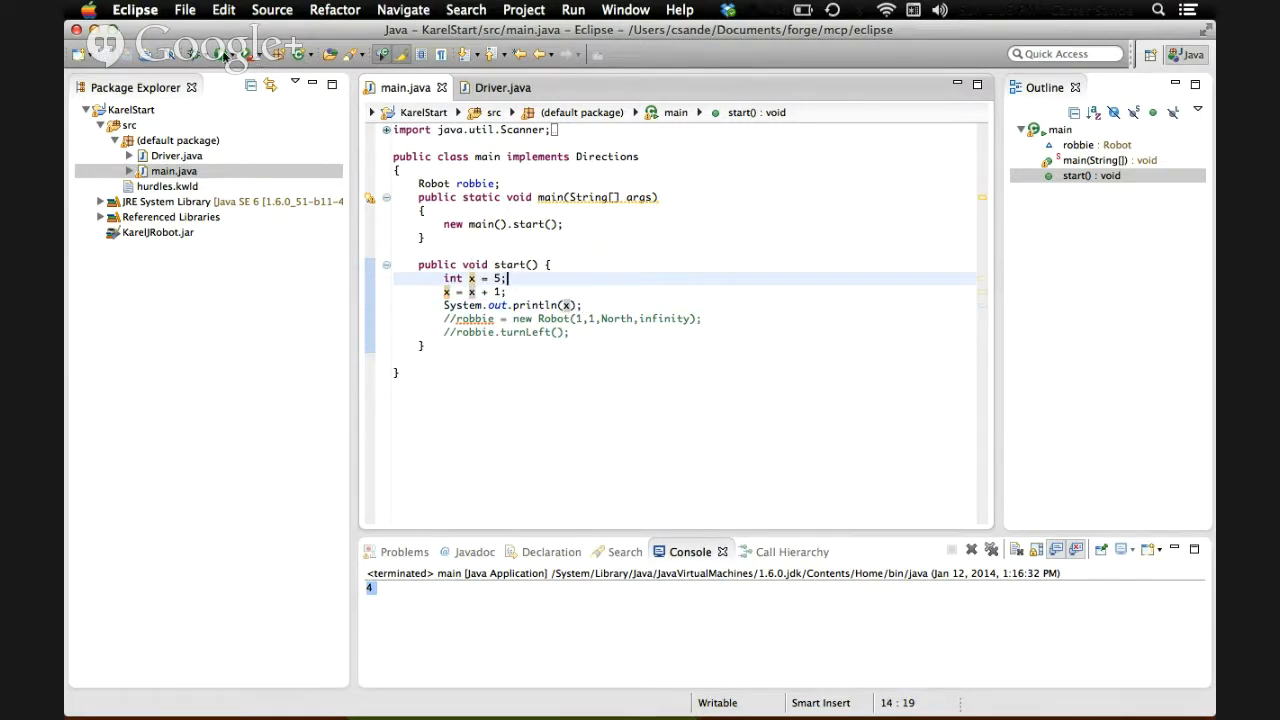
Rewrite the update of x as the shorthand increment/decrement and rerun
click(572, 9)
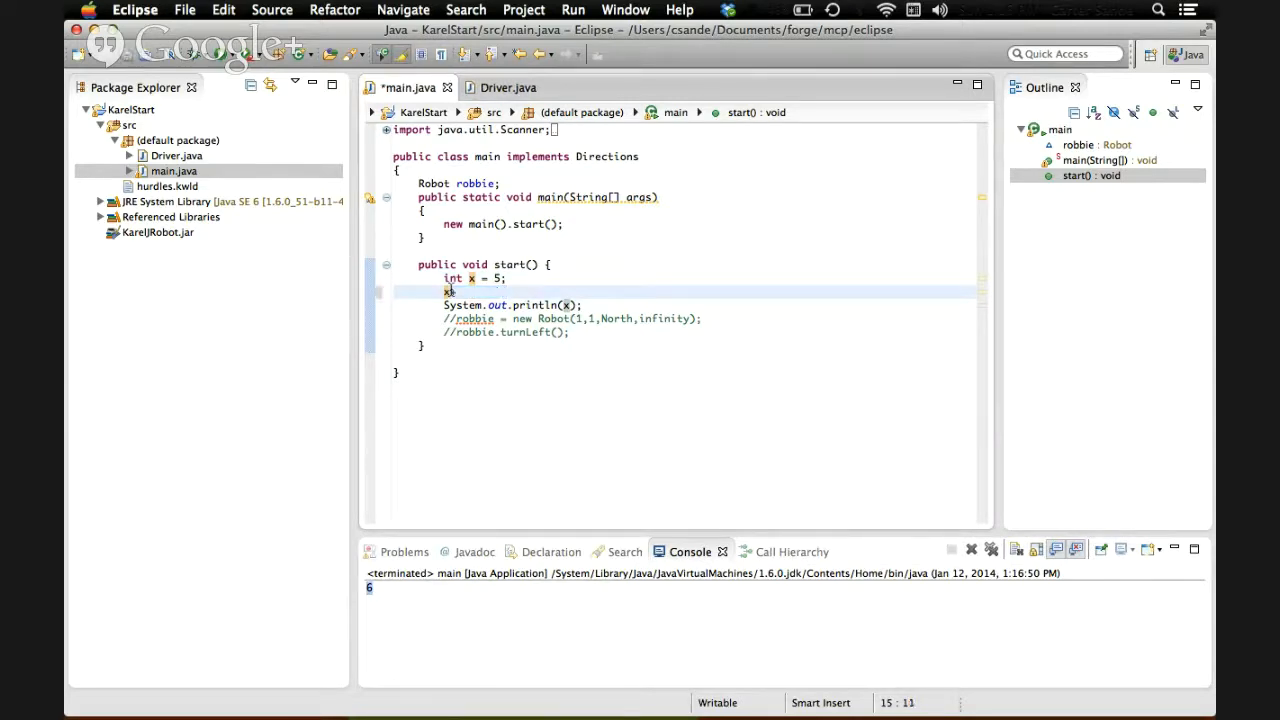
text(++)
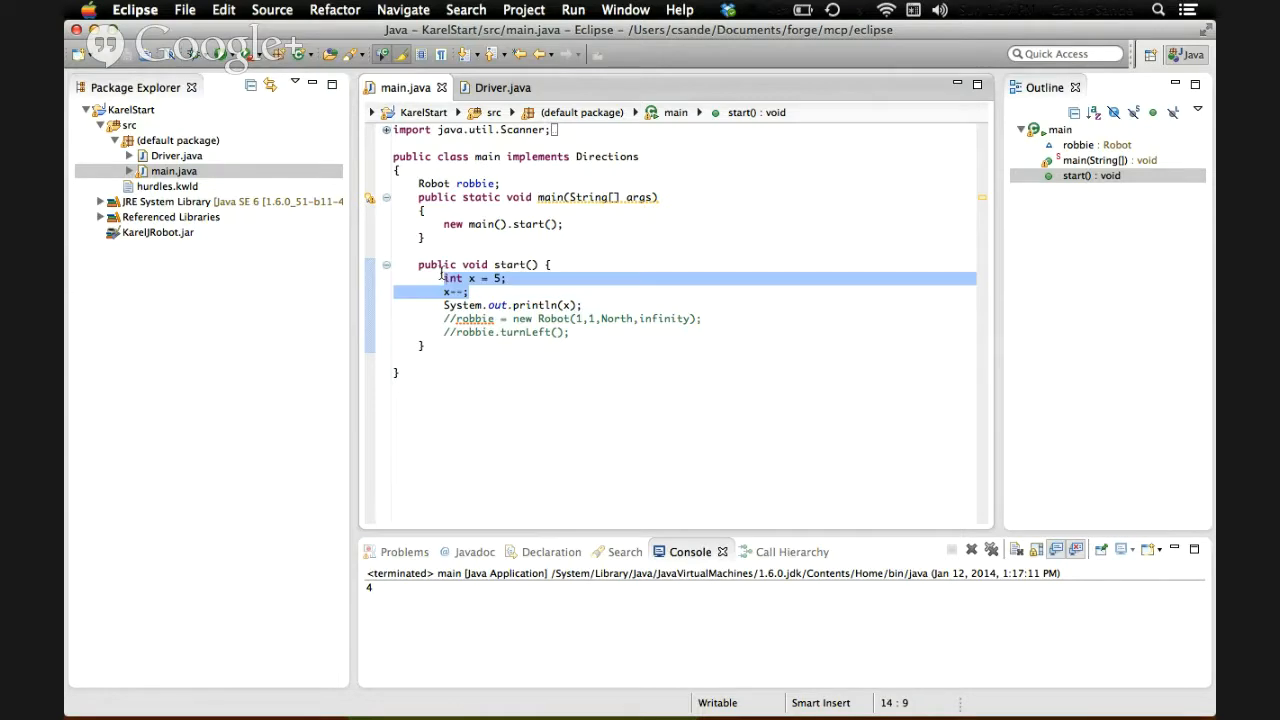
Replace the int x lines with String x = "Hello"
text(String)
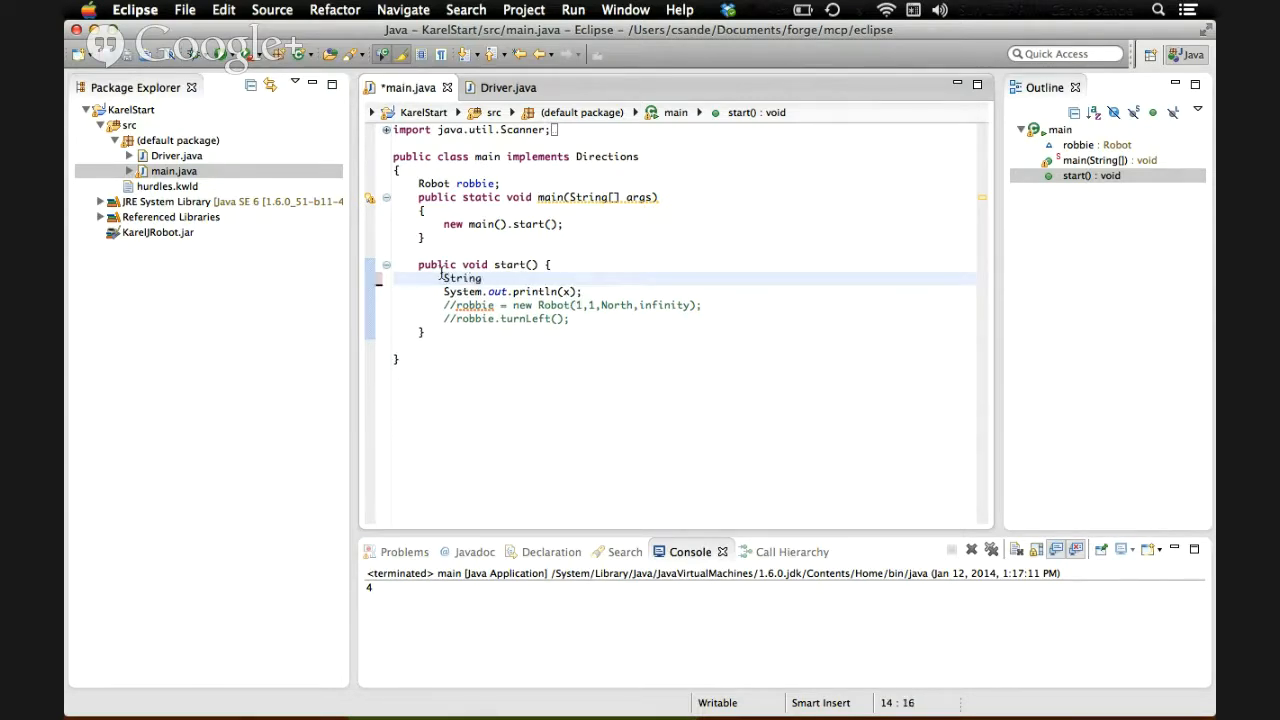
text(x =)
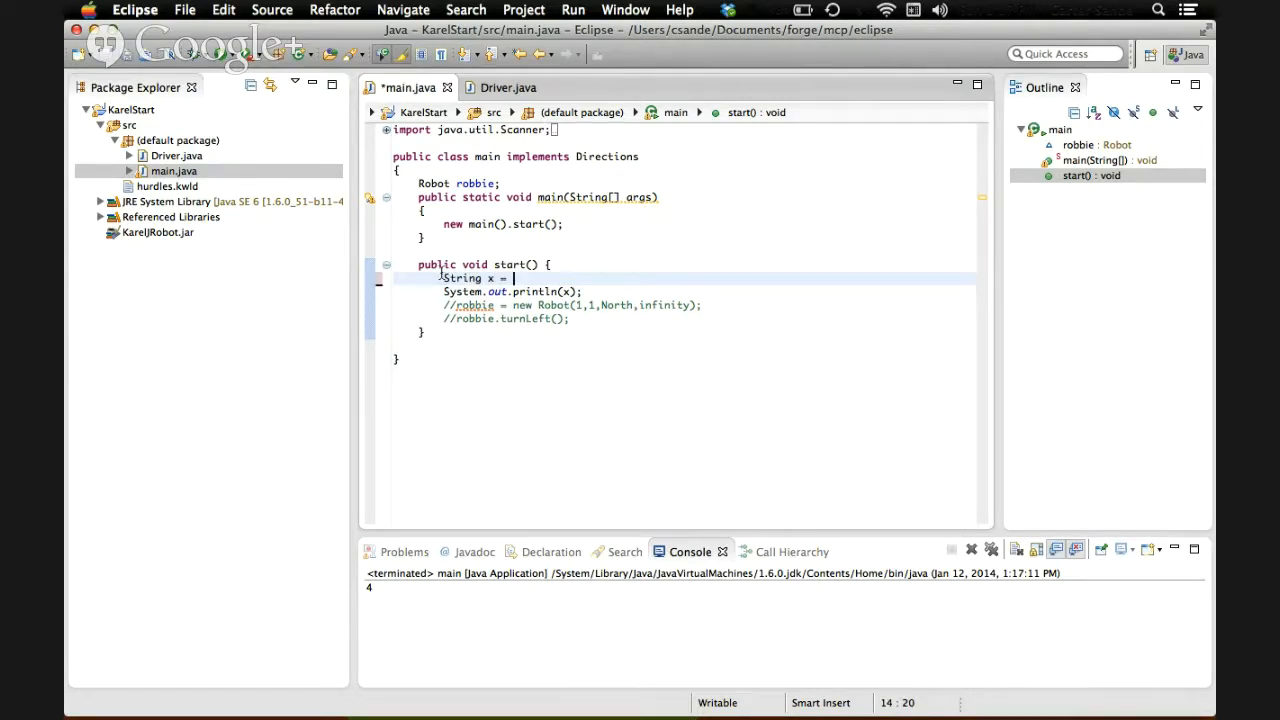
text("Hello")
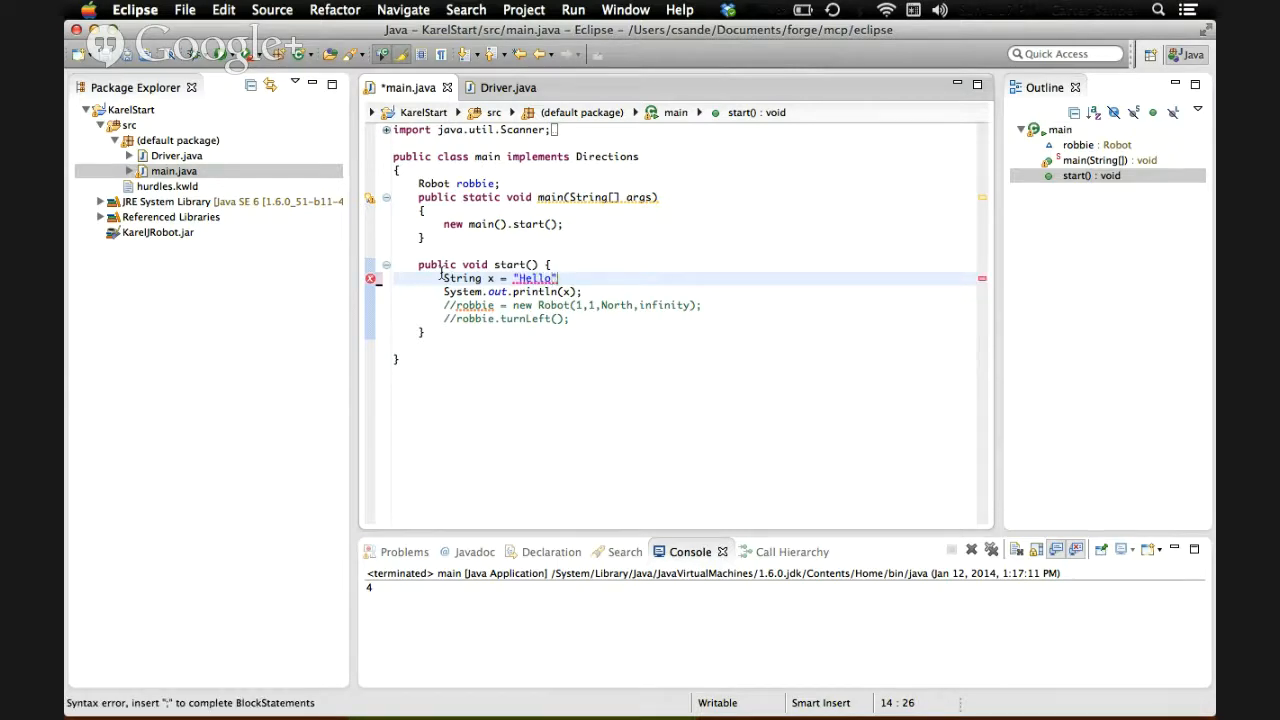